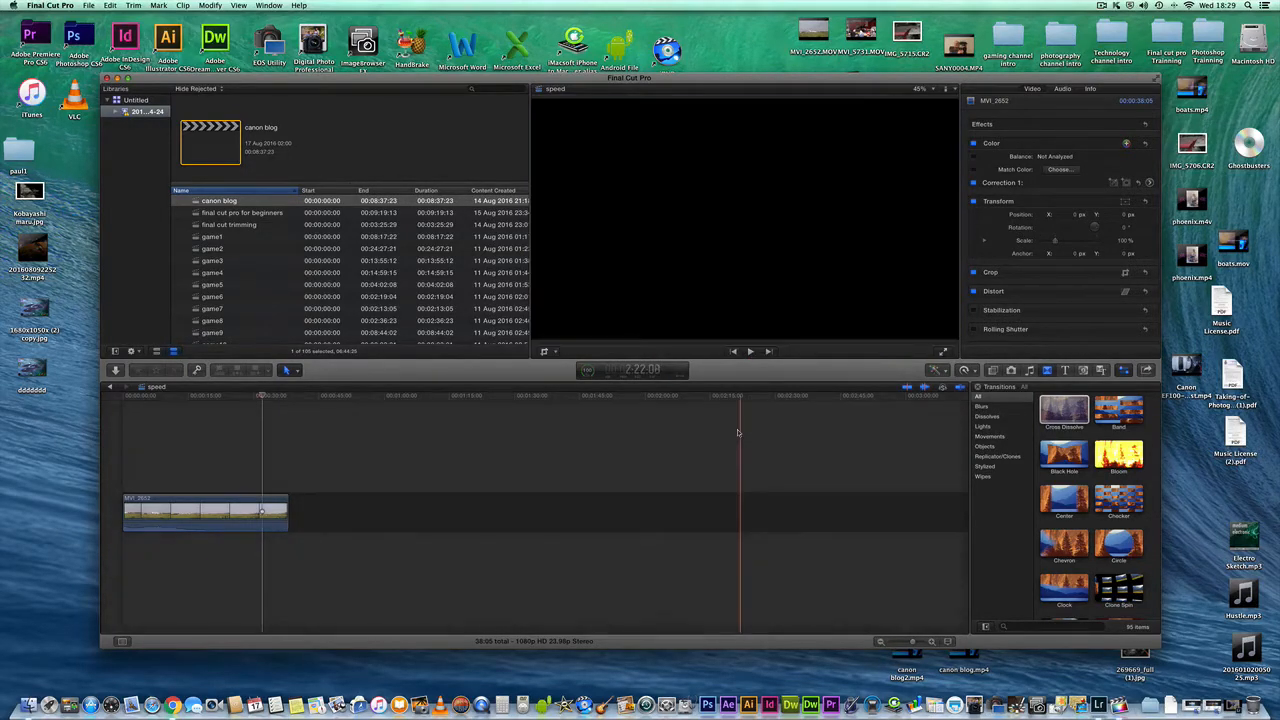
# Move the playhead over the airfield clip so its footage shows in the viewer
pyautogui.click(262, 396)
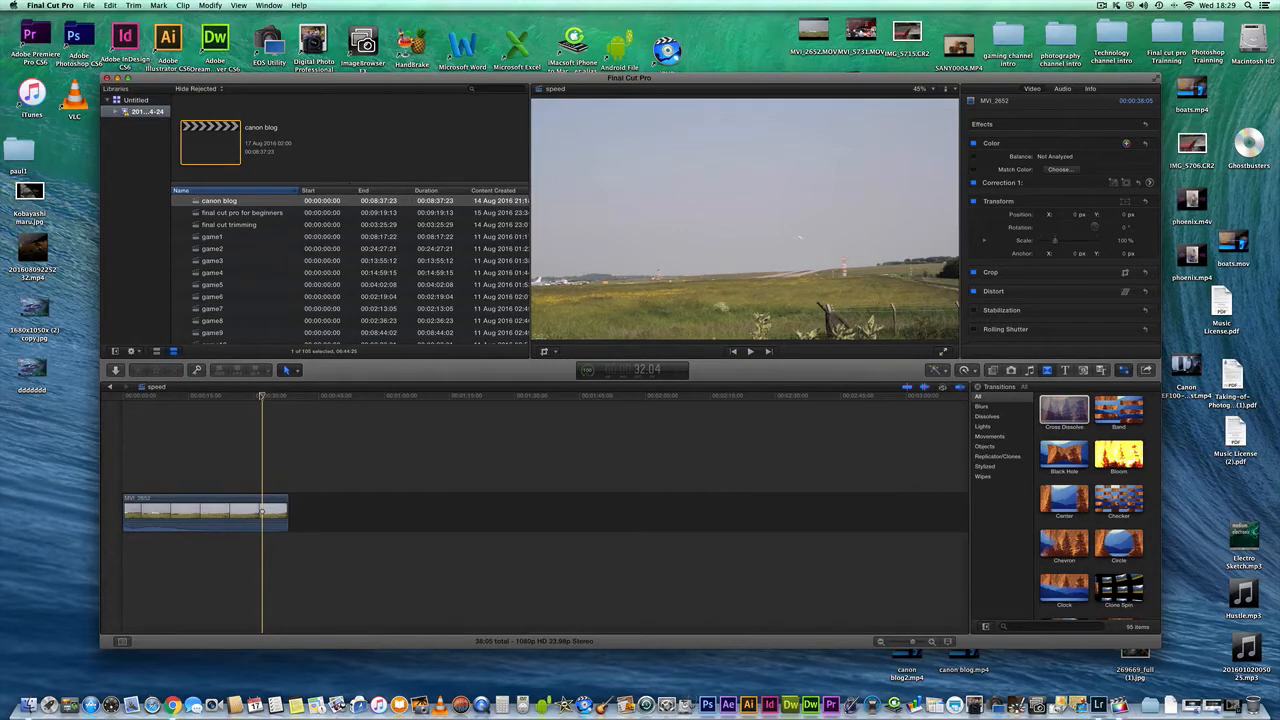
# Retime the selected clip to Fast 8x and preview the sped-up jet footage
pyautogui.click(200, 516)
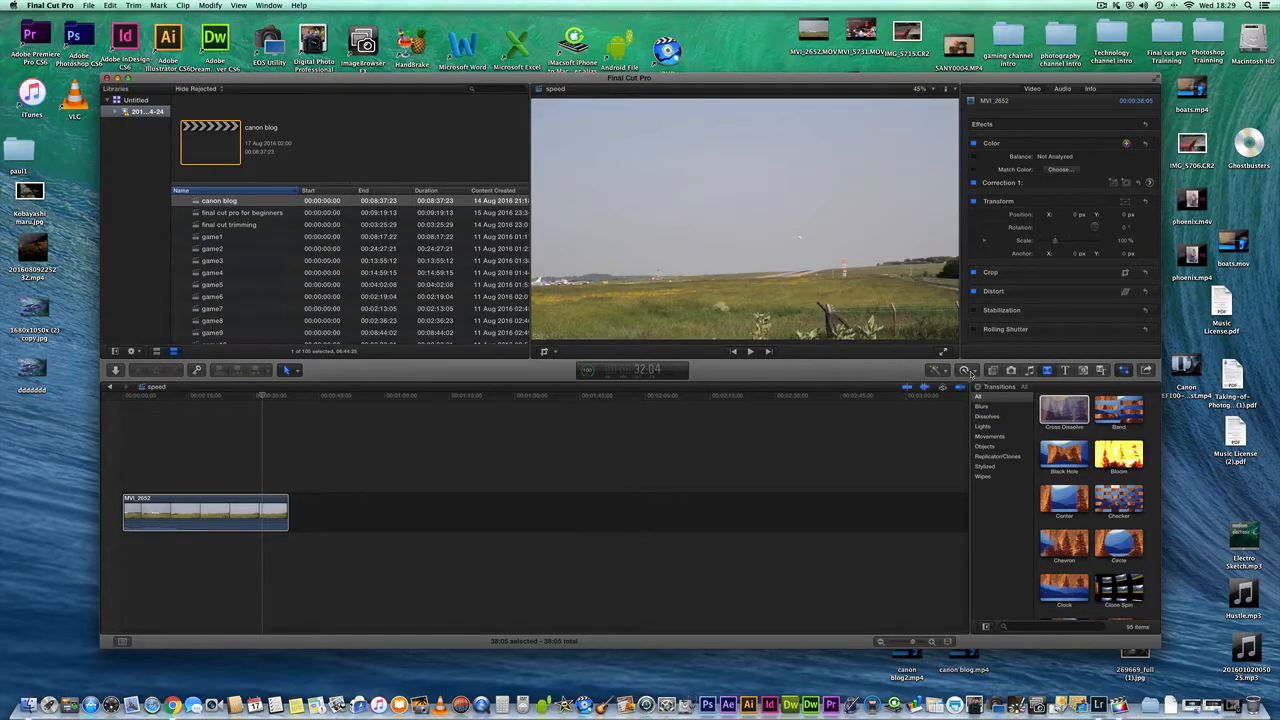
pyautogui.click(964, 370)
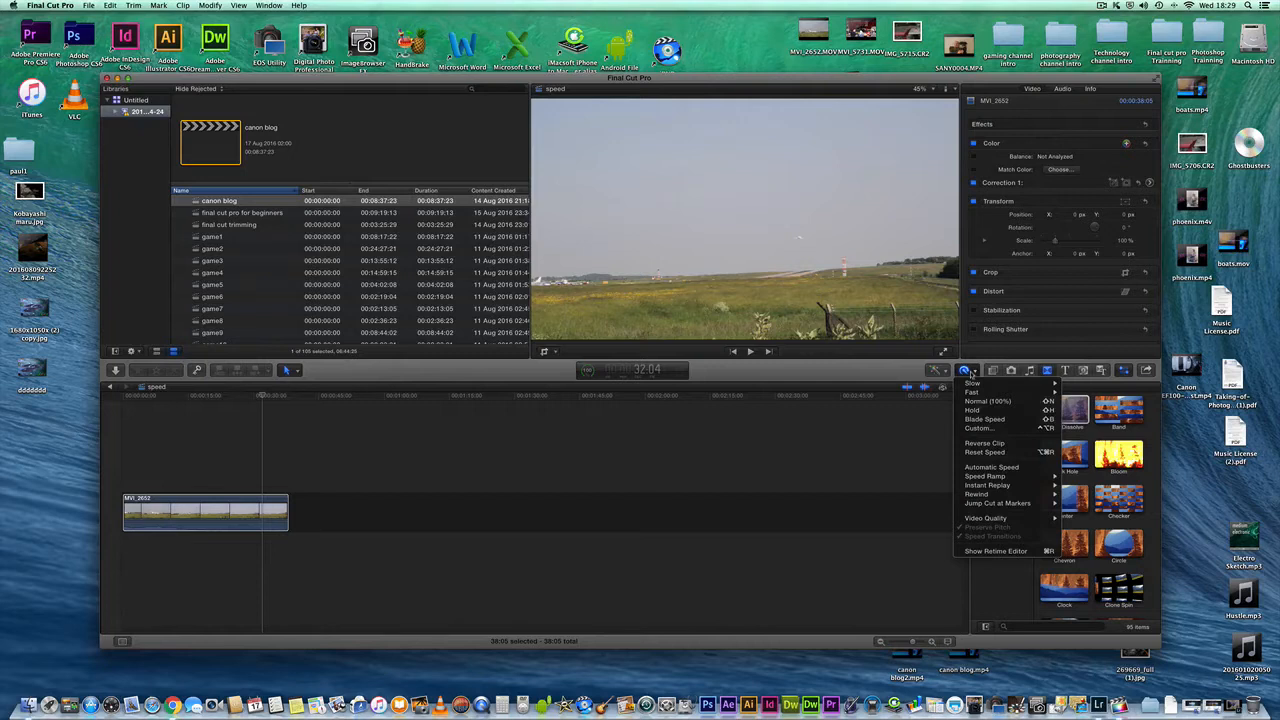
pyautogui.moveTo(972, 384)
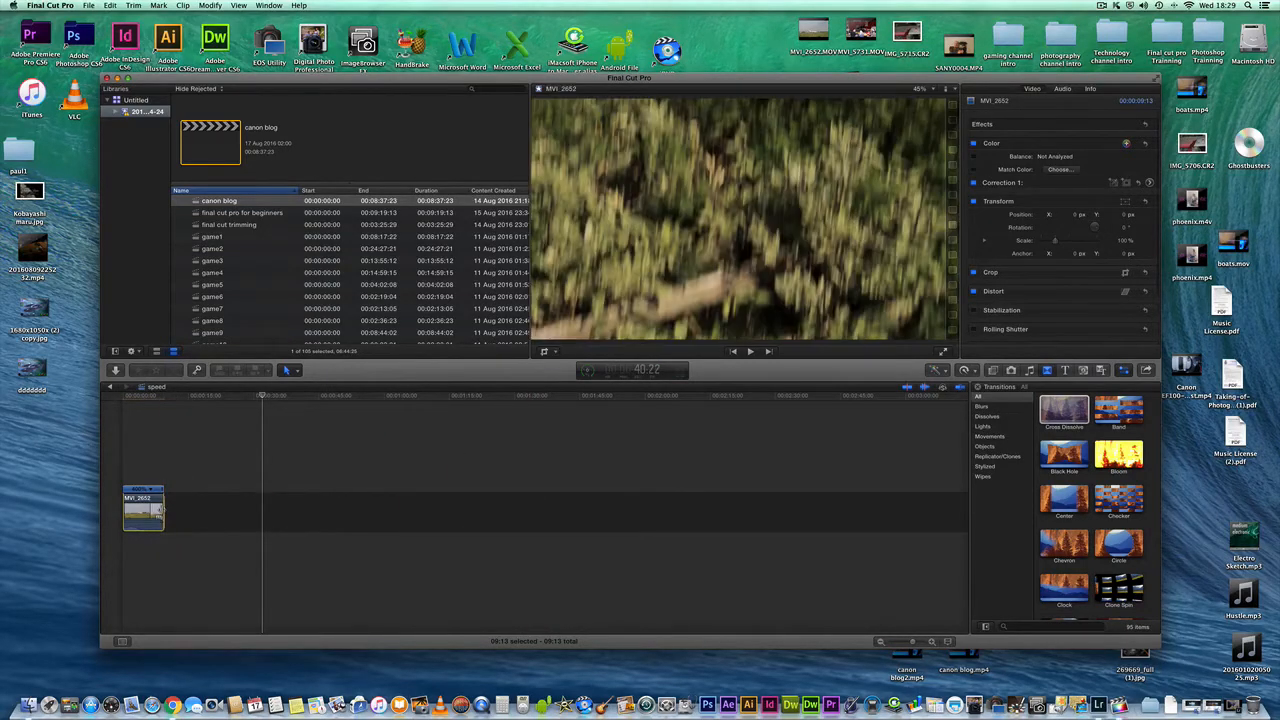
pyautogui.click(184, 486)
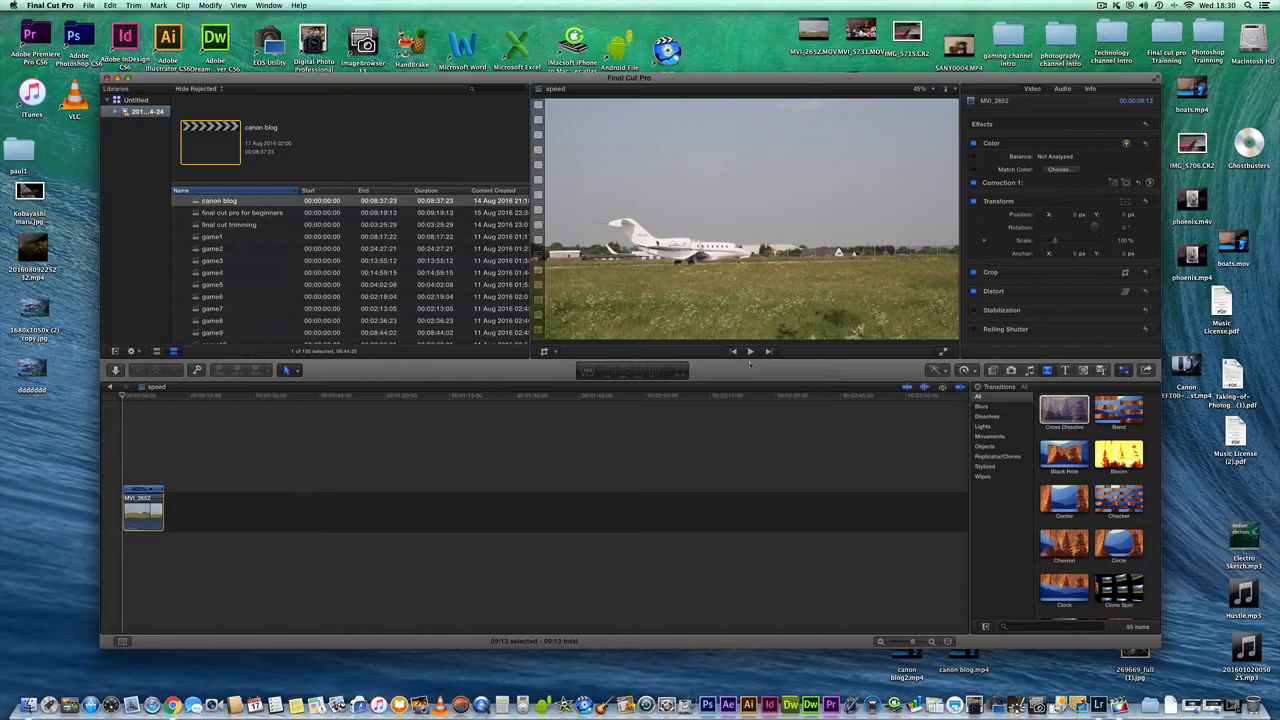
# Reset the clip's retiming so it lengthens again with visible speed segments
pyautogui.click(750, 352)
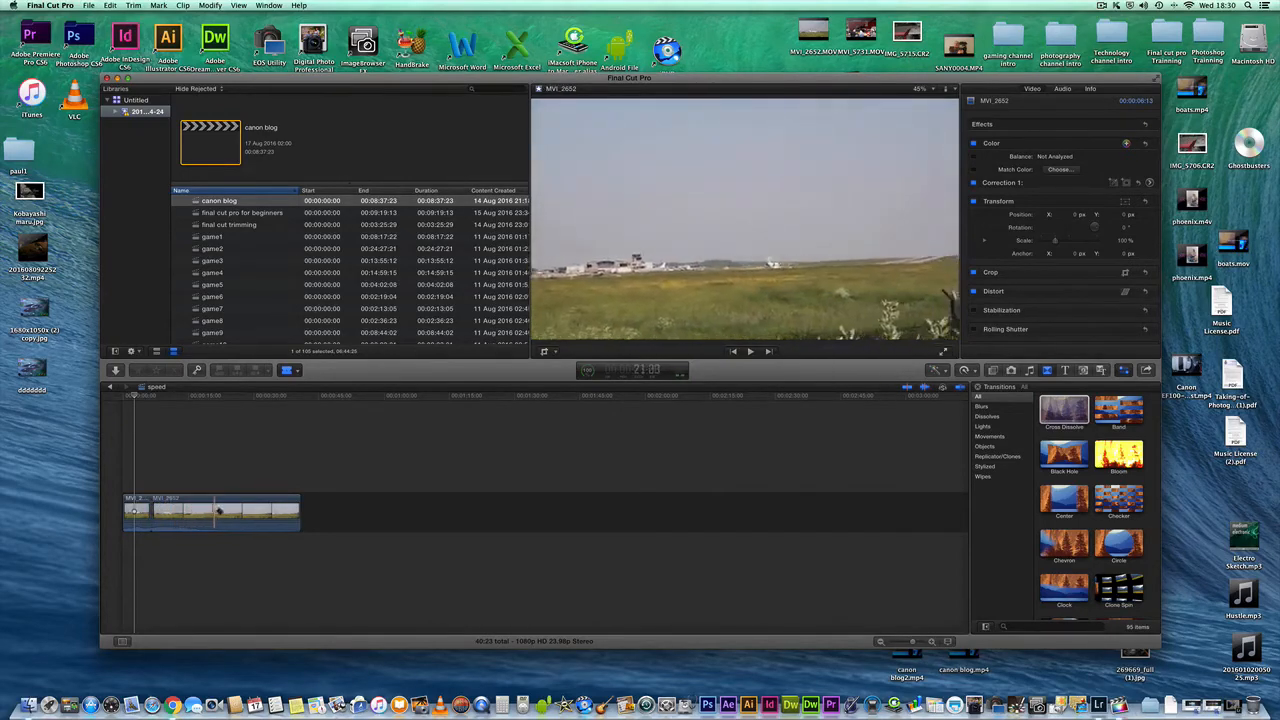
# Apply a Slow retime to the clip's middle segment so that section lengthens
pyautogui.click(288, 370)
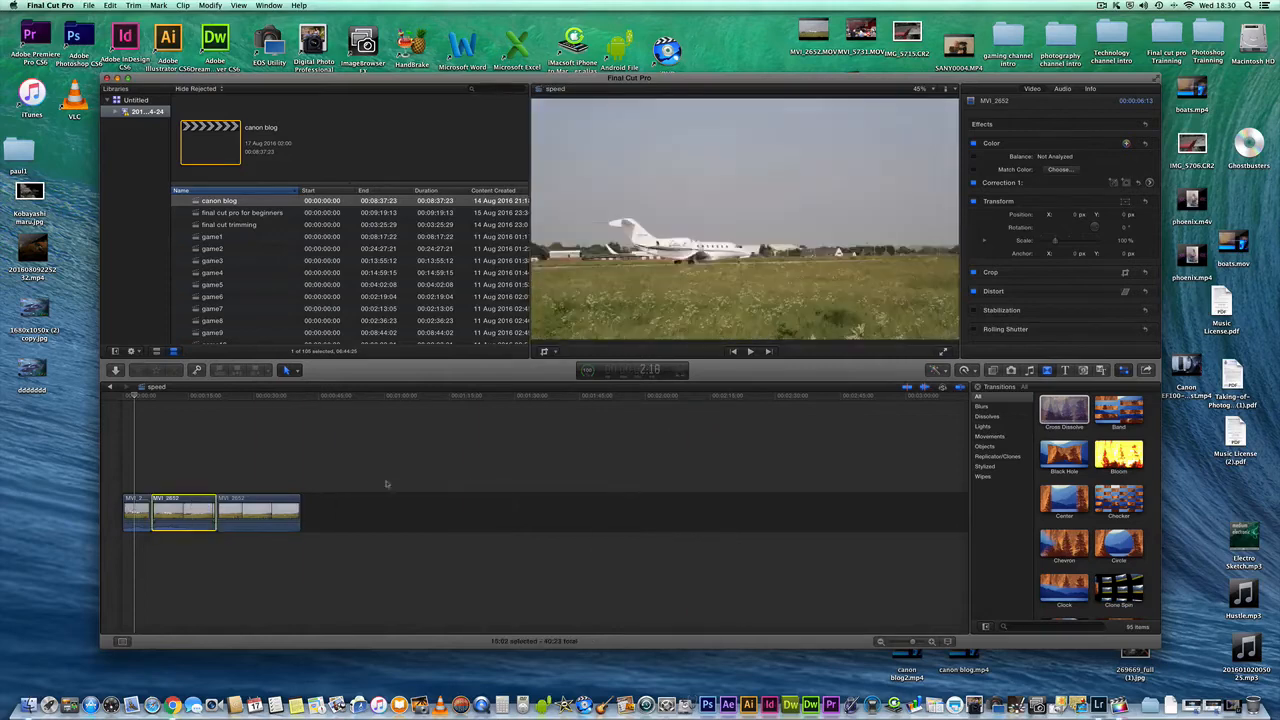
pyautogui.click(962, 368)
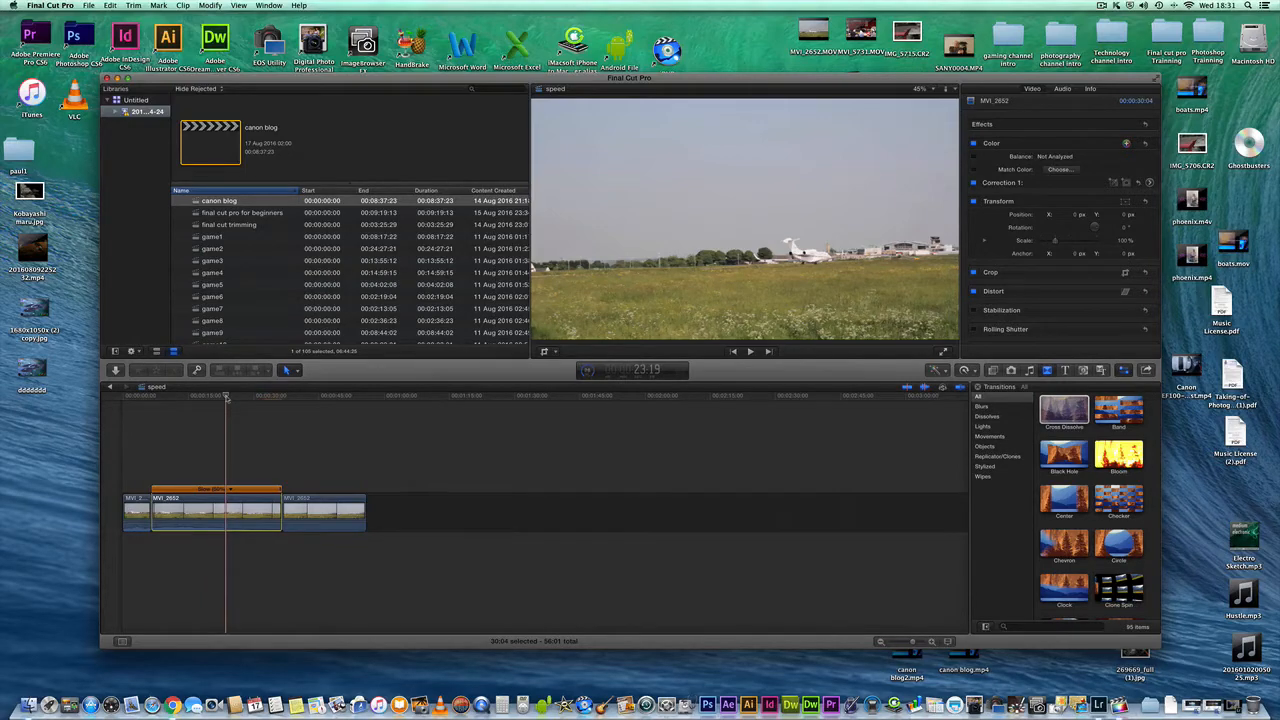
# Undo the slow retime and Control-click the clip to show its shortcut menu
pyautogui.click(204, 412)
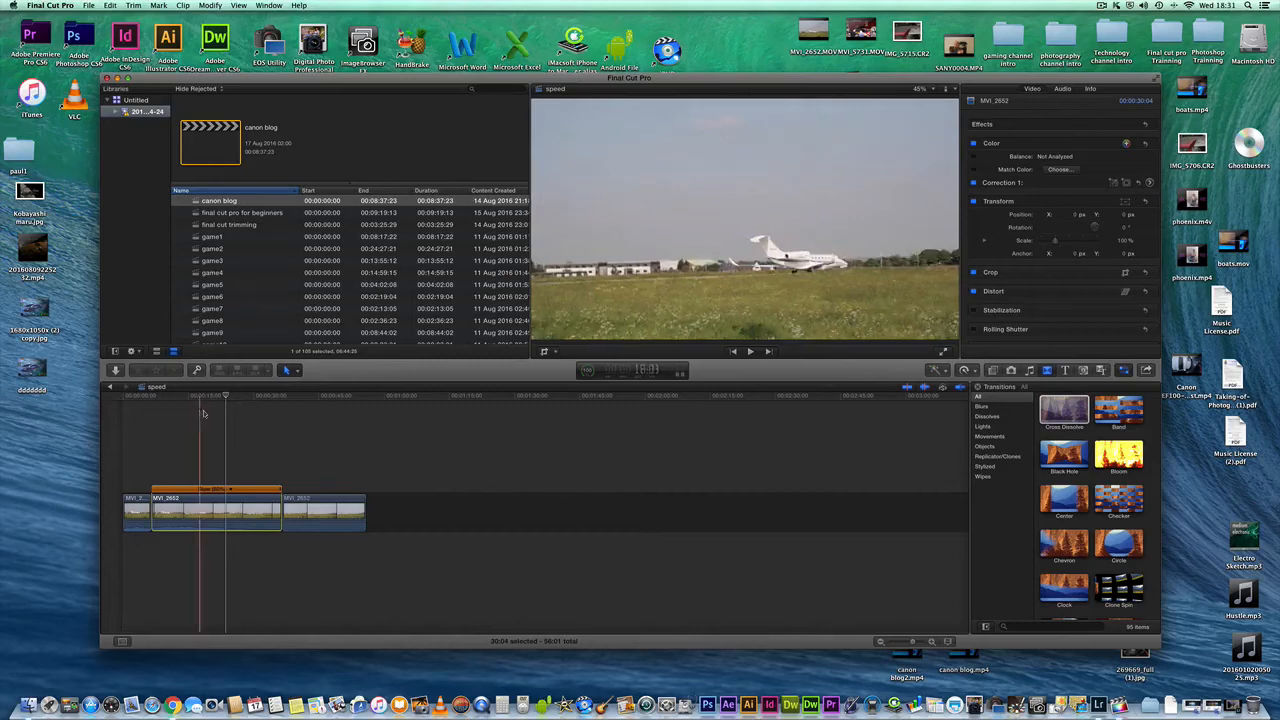
pyautogui.click(156, 410)
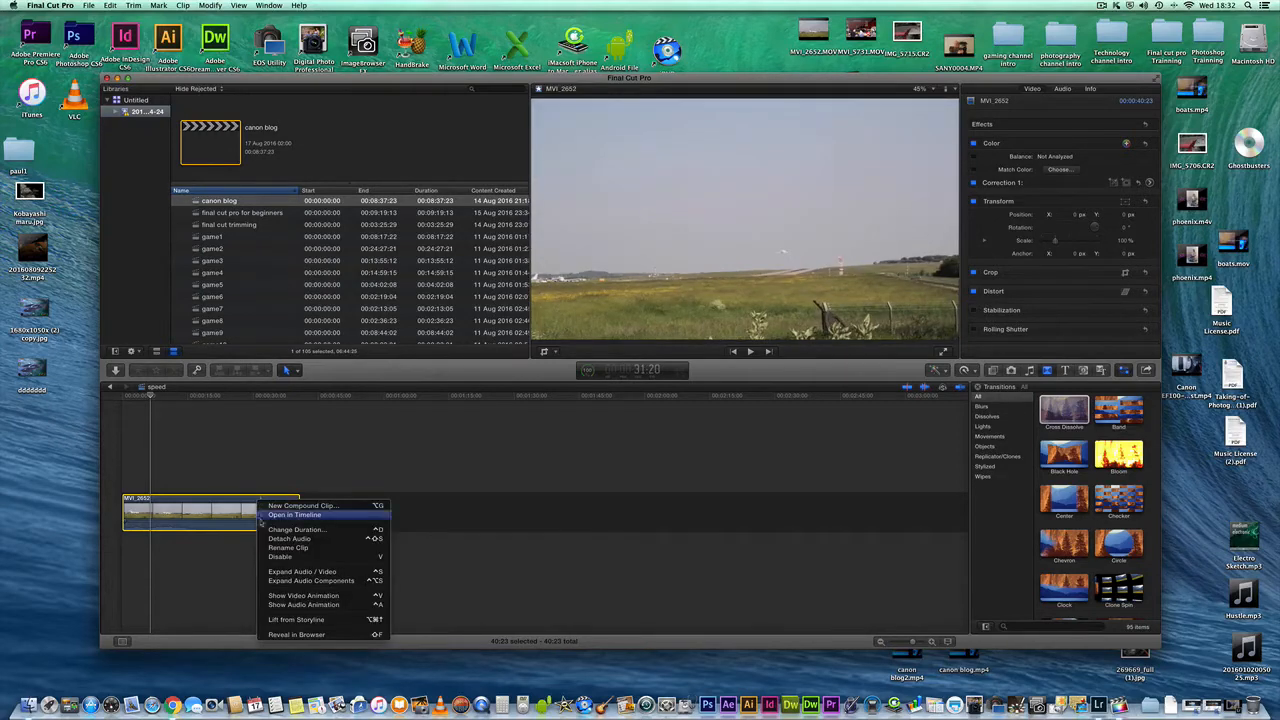
# Detach and delete the clip's audio, add the Electric Sketch music below, and play
pyautogui.click(288, 528)
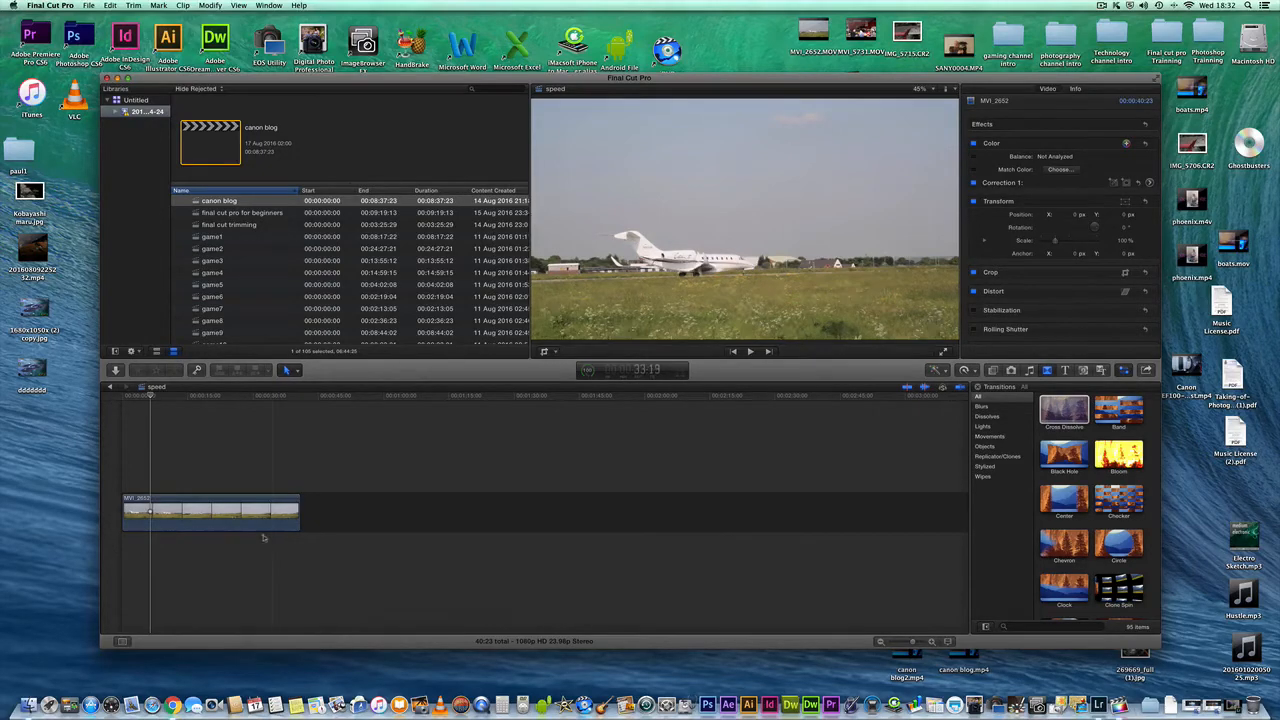
pyautogui.click(210, 514)
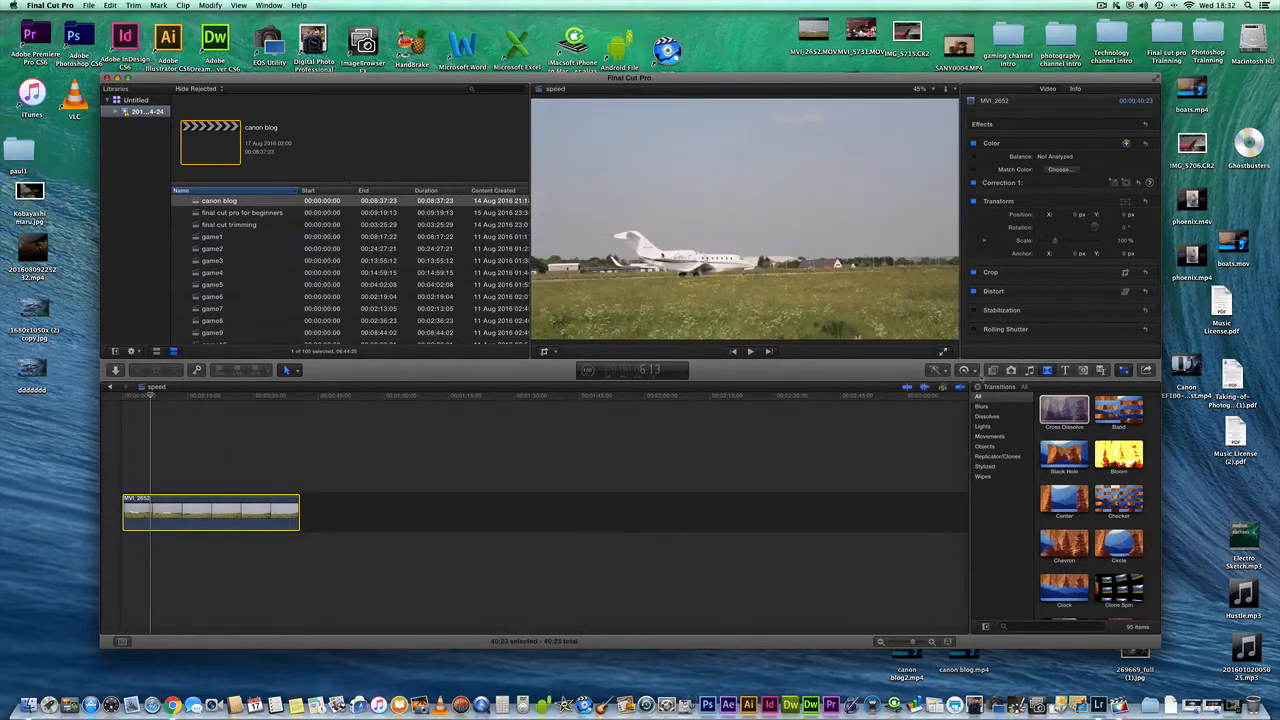
pyautogui.click(966, 368)
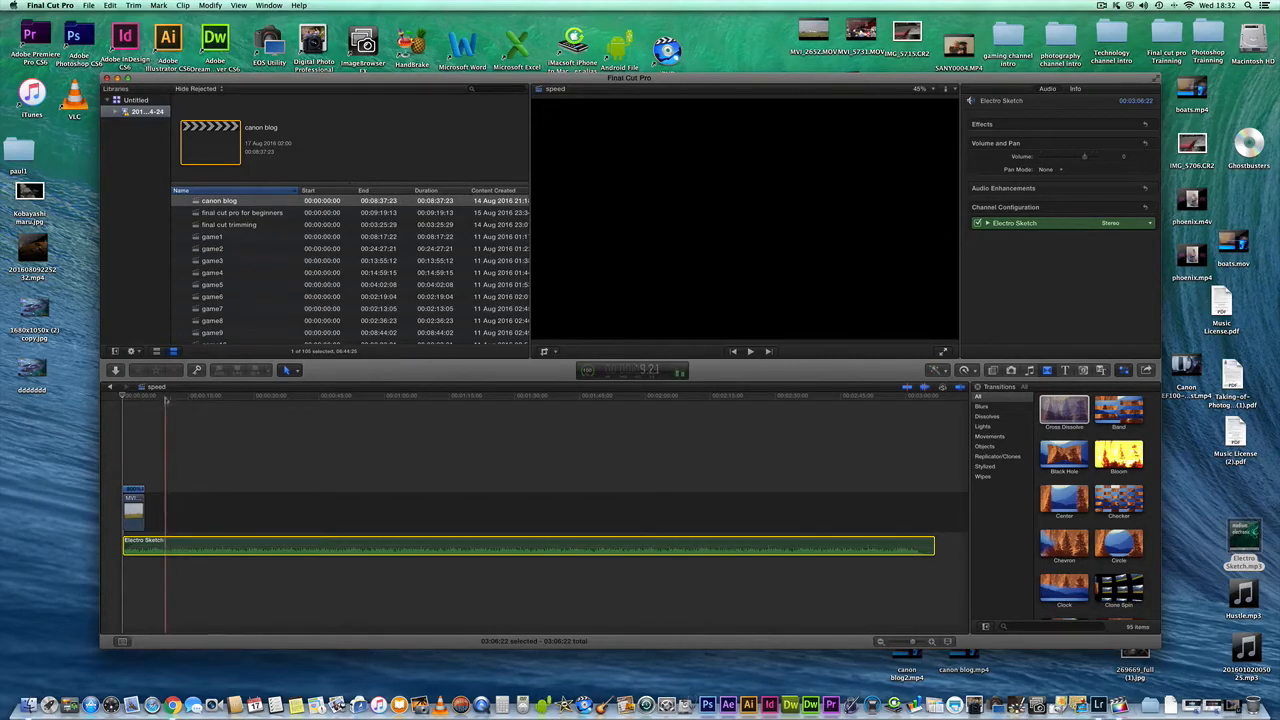
pyautogui.click(750, 352)
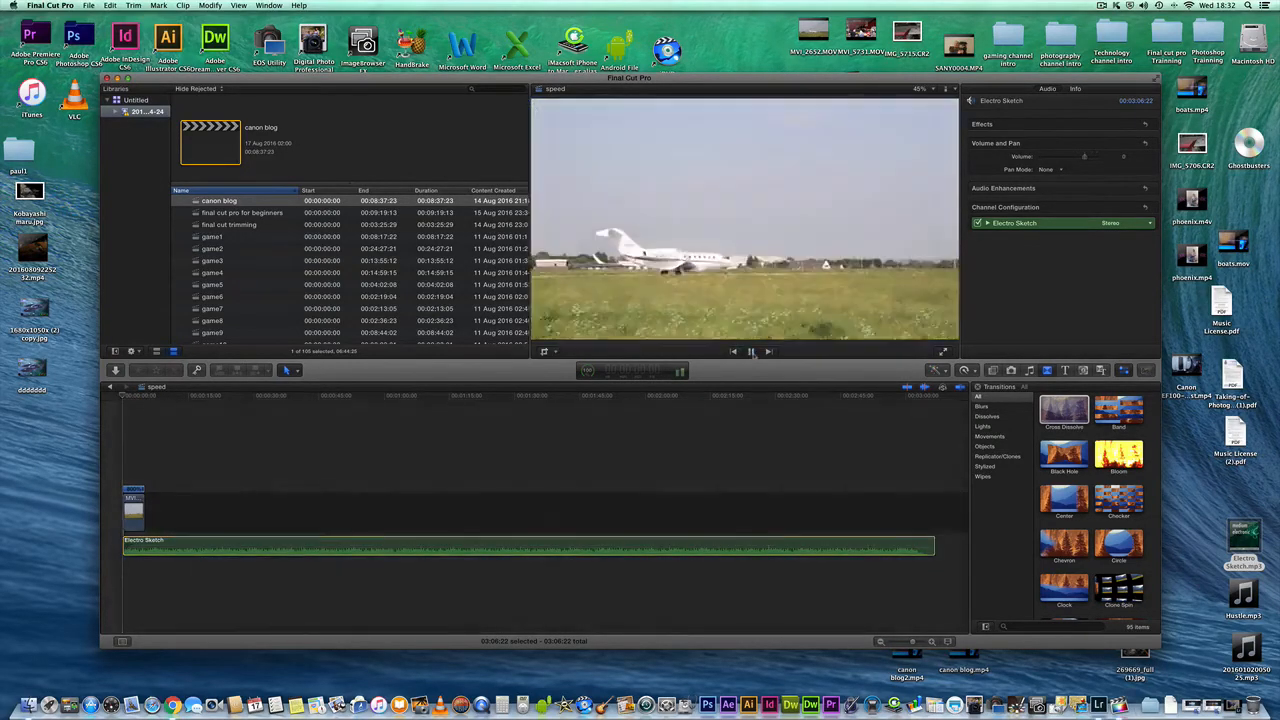